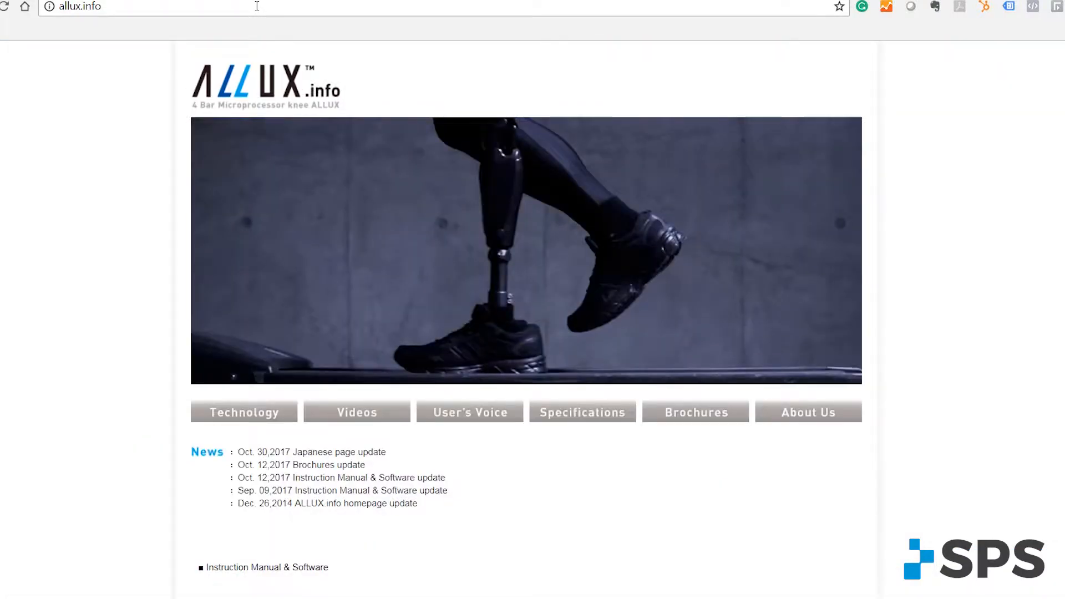
mouse_move(266, 566)
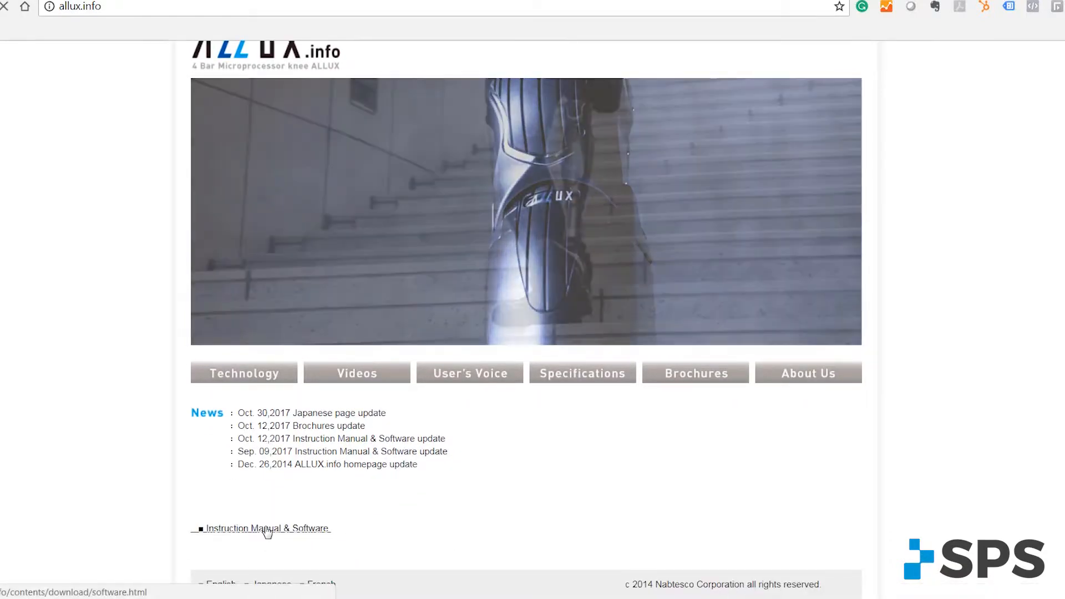
- Download the ALLUX_GUI_Release2008 zip from the Instruction Manual & Software page, retrying after a network error
left_click(265, 528)
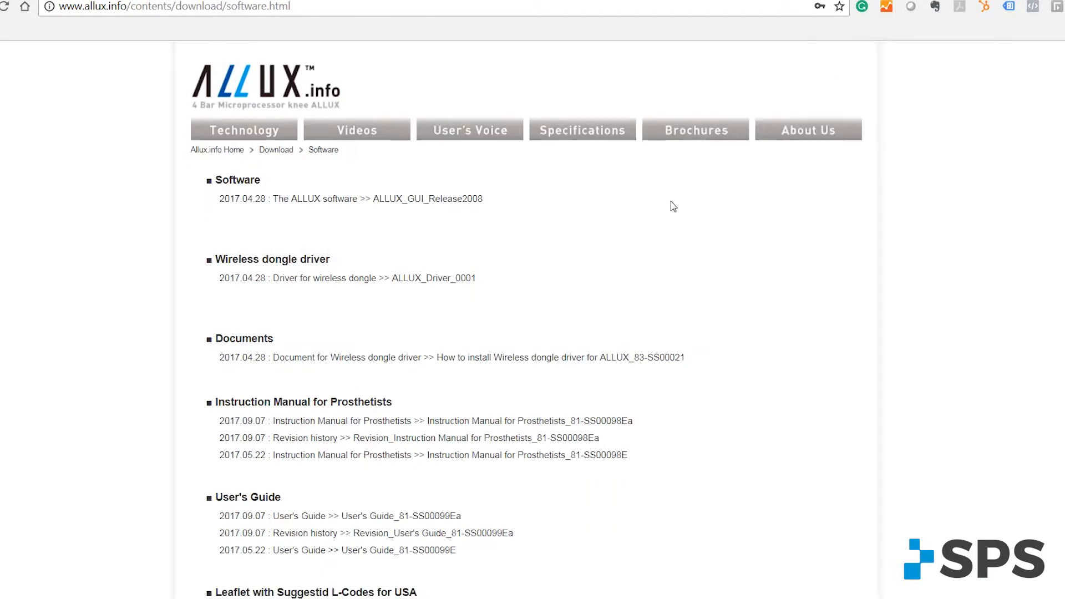
mouse_move(473, 234)
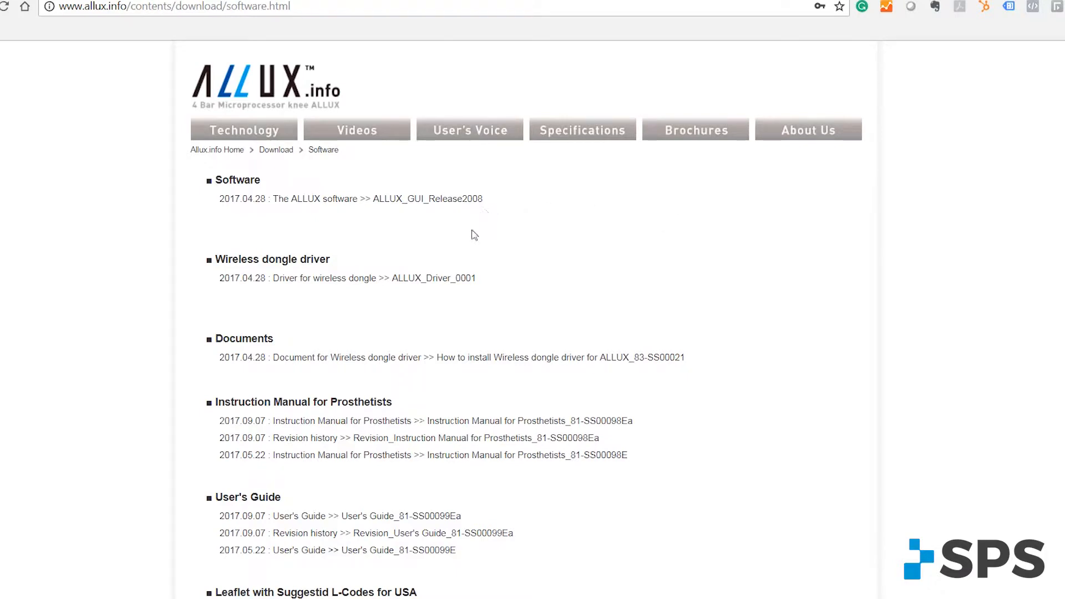
mouse_move(427, 199)
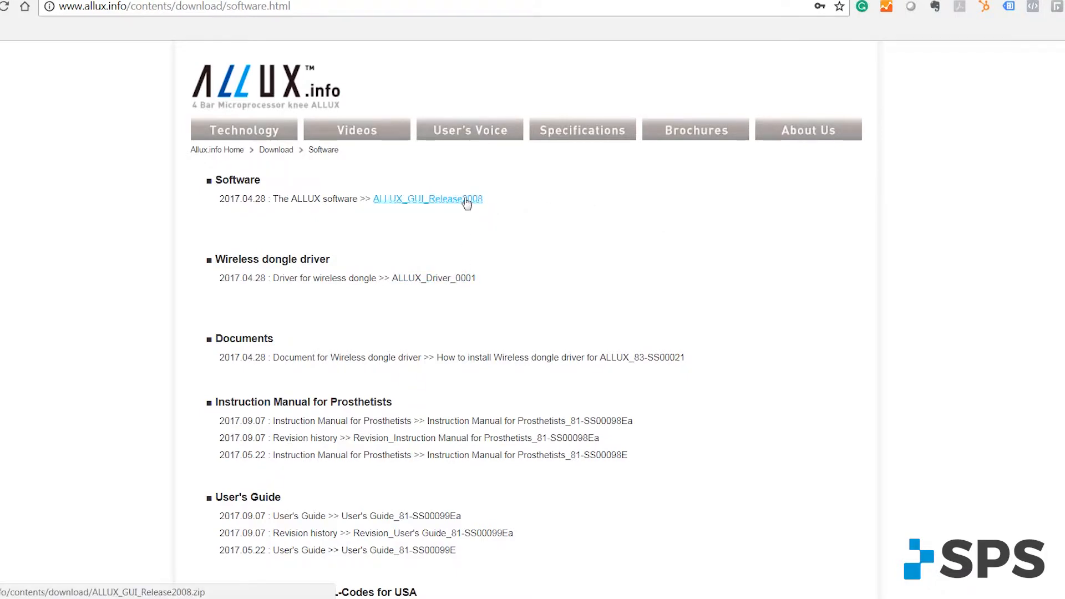
left_click(426, 199)
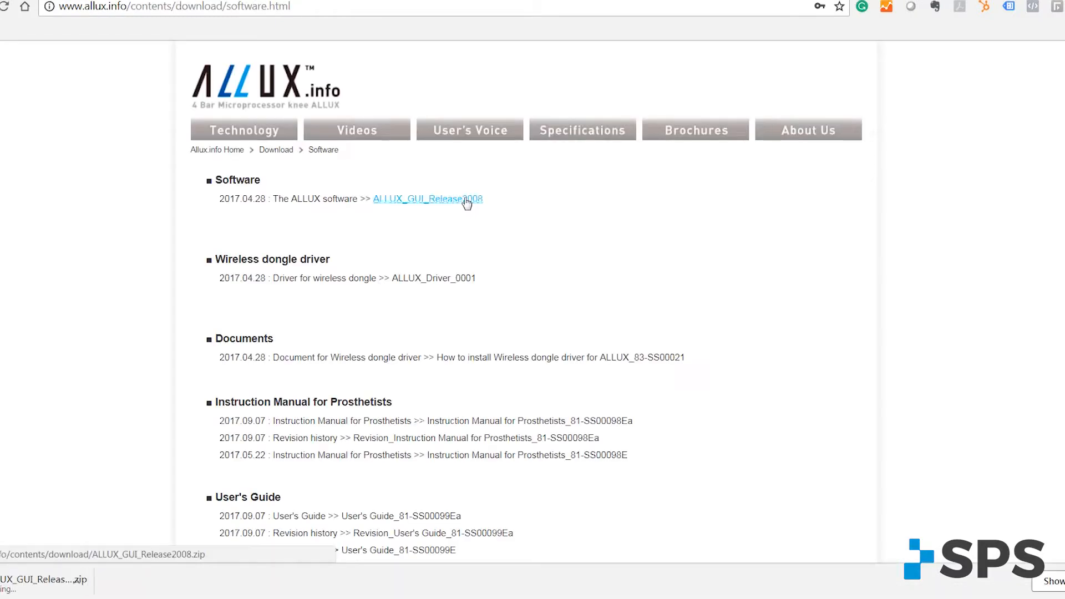
left_click(427, 198)
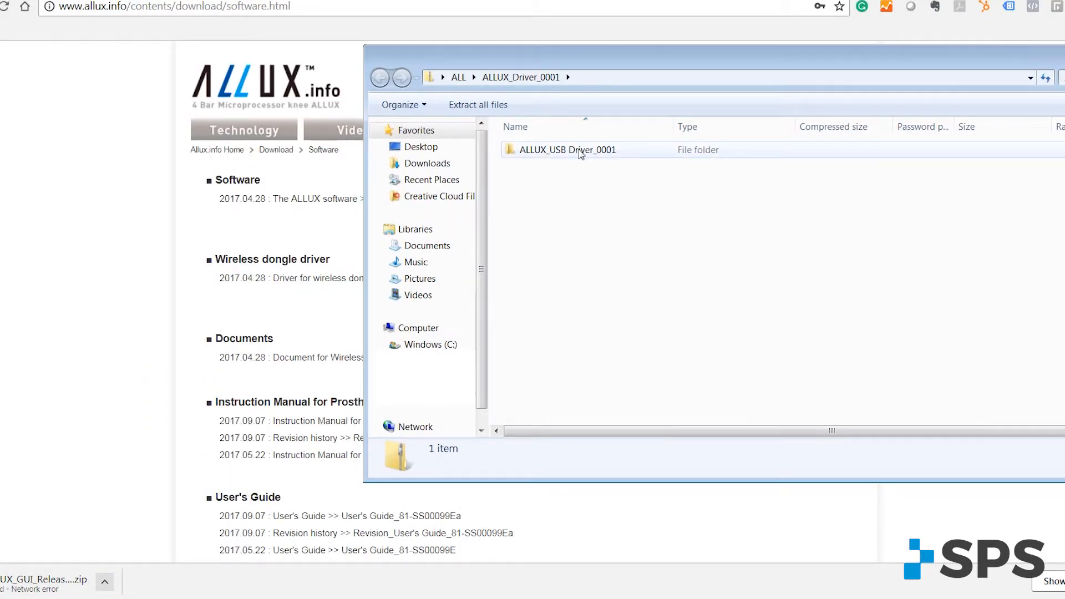
- Extract the ALLUX_USB Driver_0001 folder, then show System properties confirming Windows 7 64-bit
left_click_drag(566, 150, 407, 146)
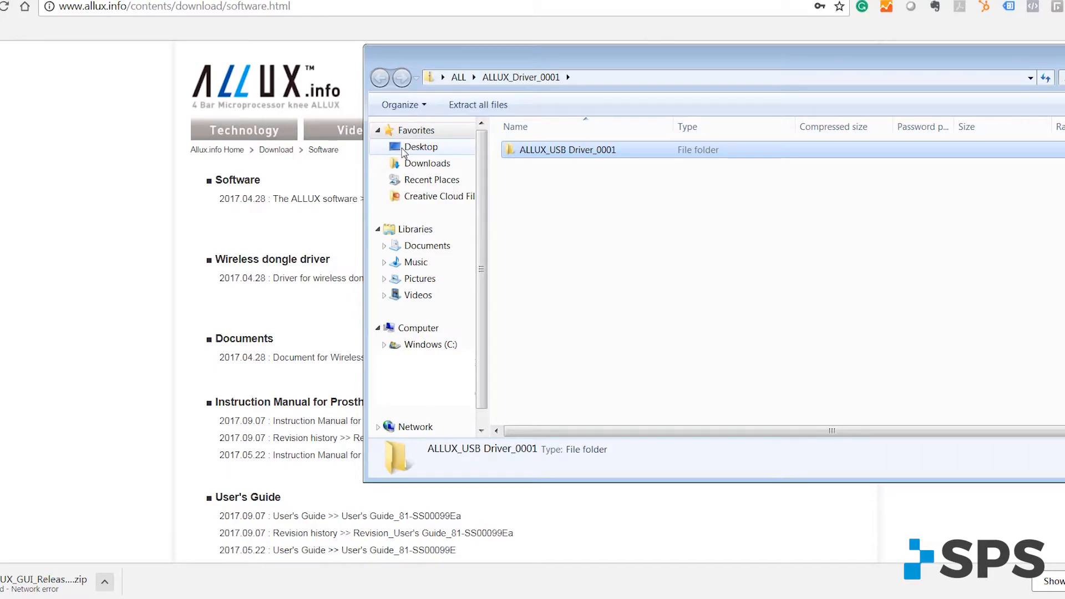
left_click(15, 585)
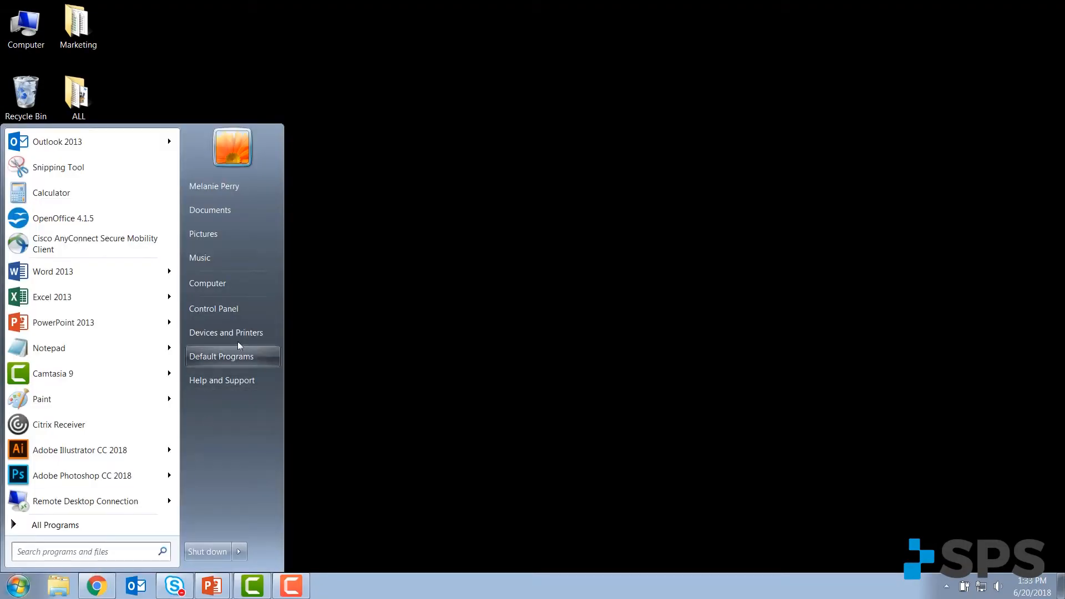
mouse_move(213, 308)
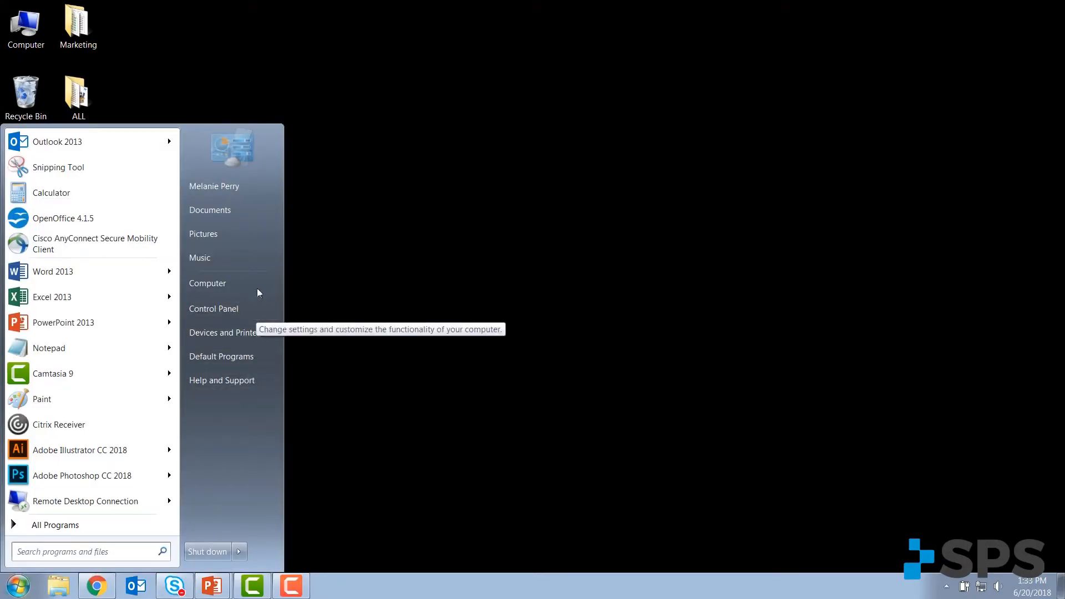
left_click(208, 283)
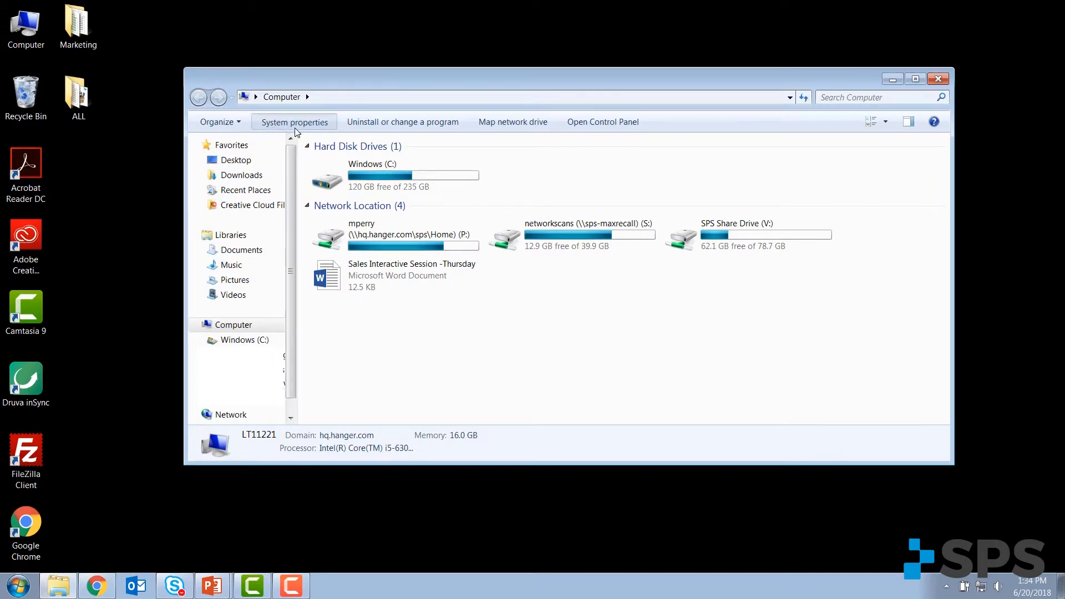
left_click(293, 122)
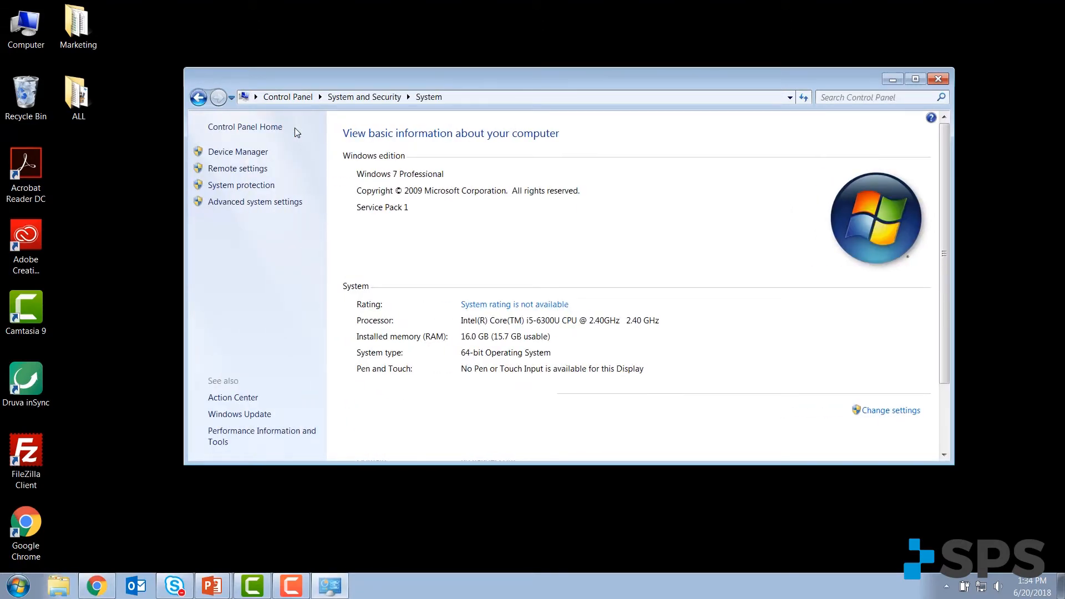
mouse_move(459, 281)
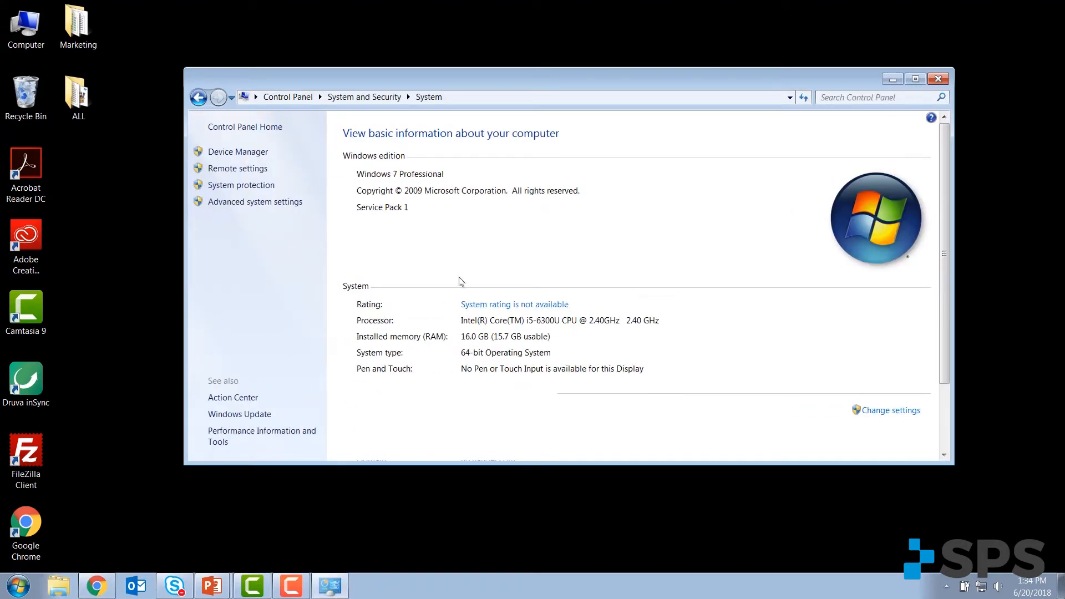
mouse_move(466, 364)
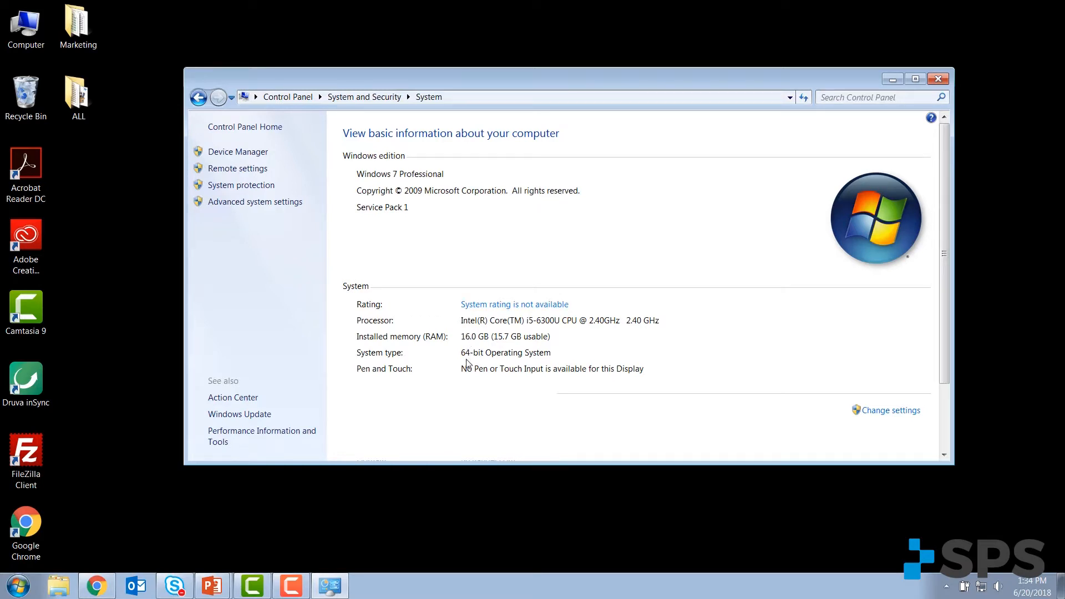